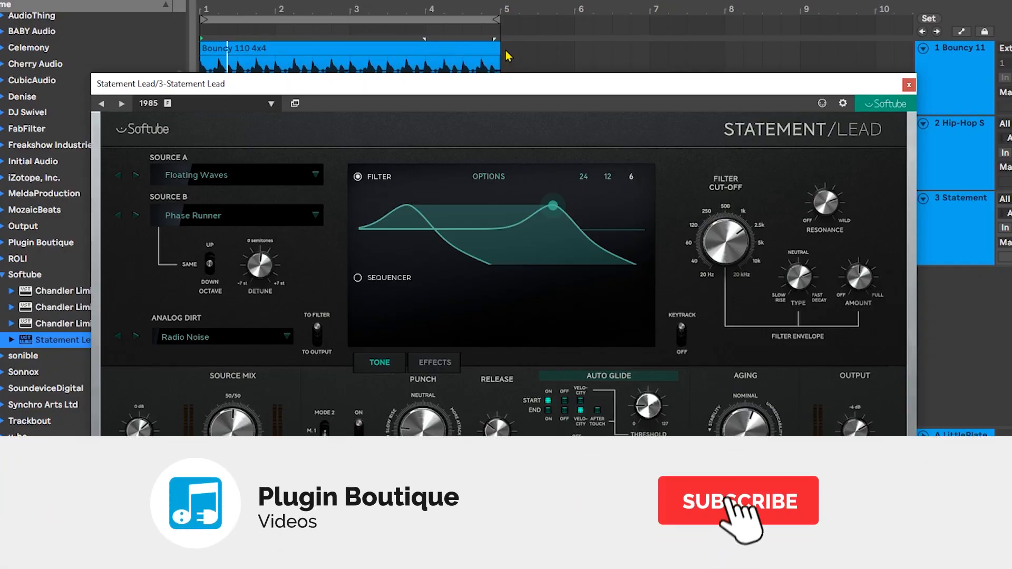
Adjust the 1985 preset's punch and set the filter envelope type to 4.6.
click(737, 501)
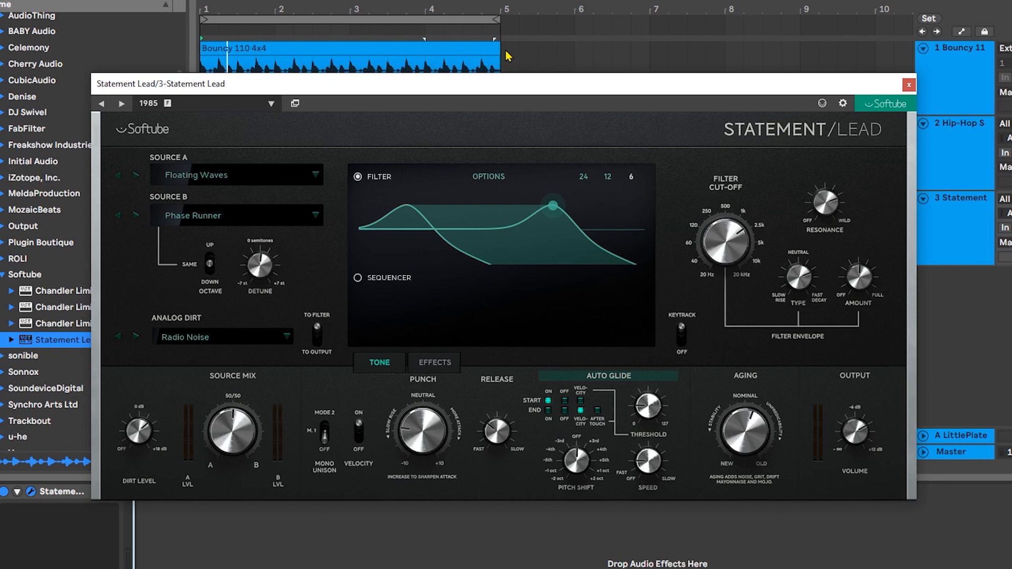
mouse_move(197, 88)
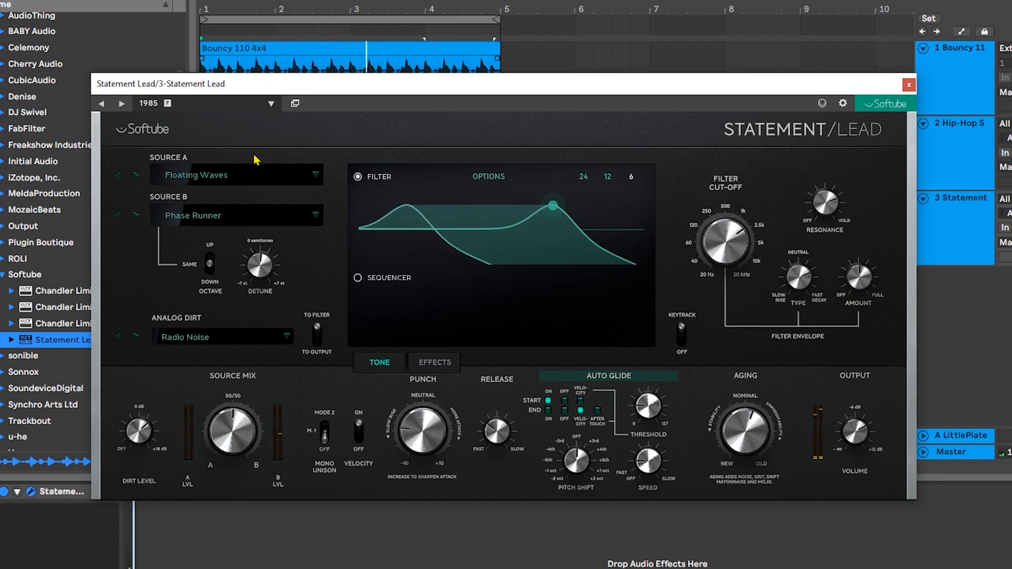
drag(421, 426, 422, 439)
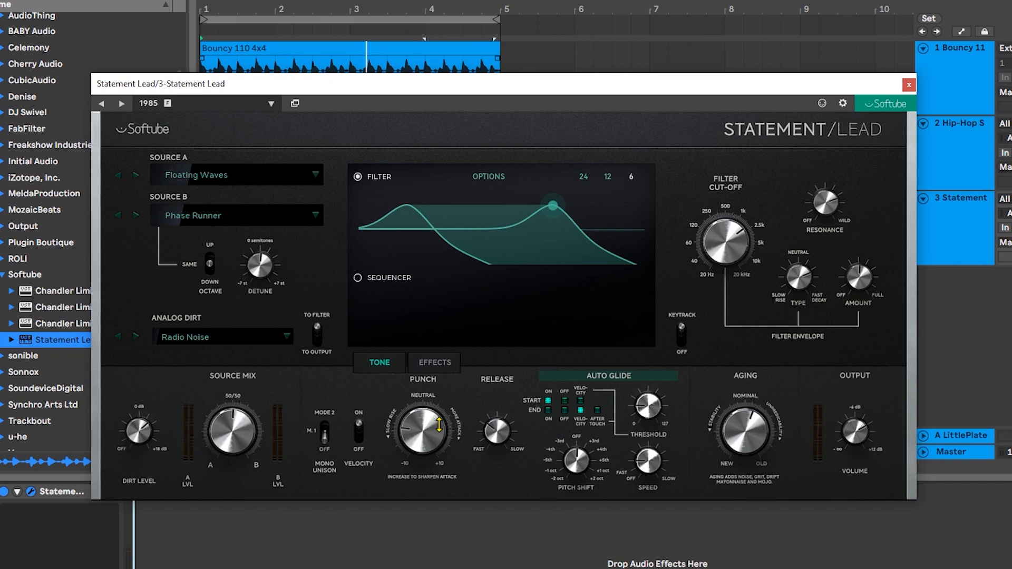
drag(421, 433, 422, 445)
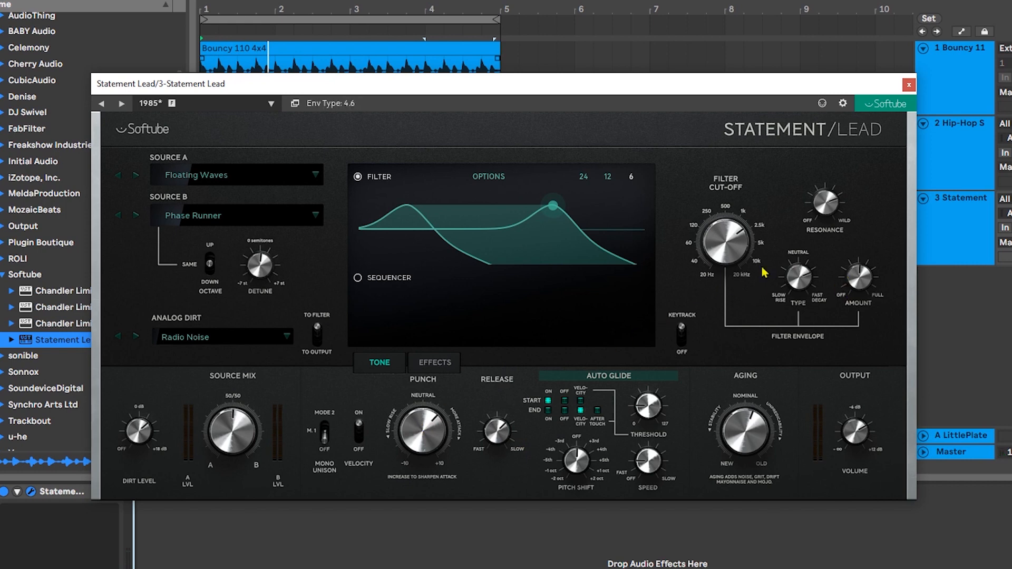
mouse_move(800, 285)
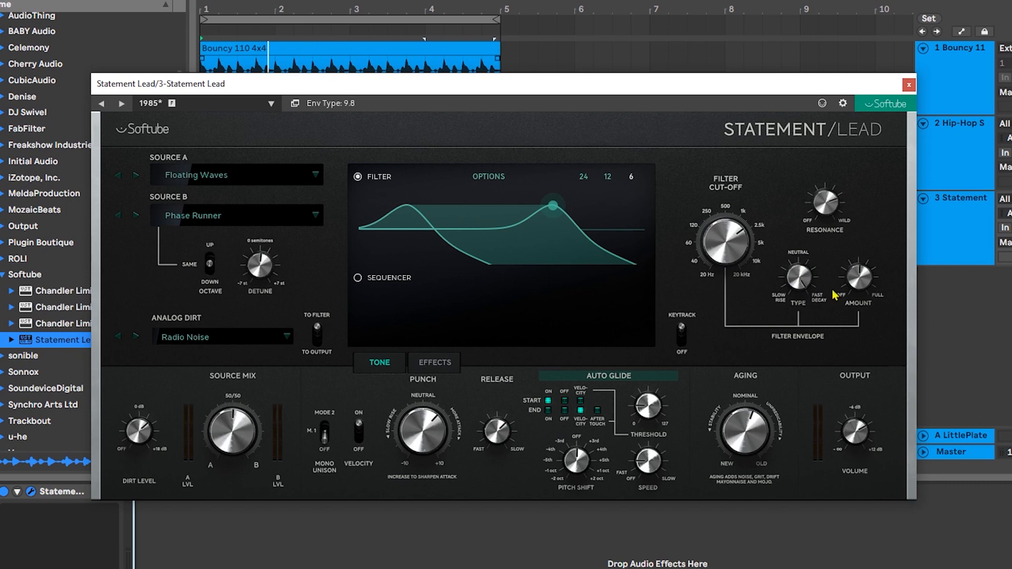
Turn the filter envelope type to Fast Decay (9.8) and raise the resonance.
drag(852, 278, 852, 265)
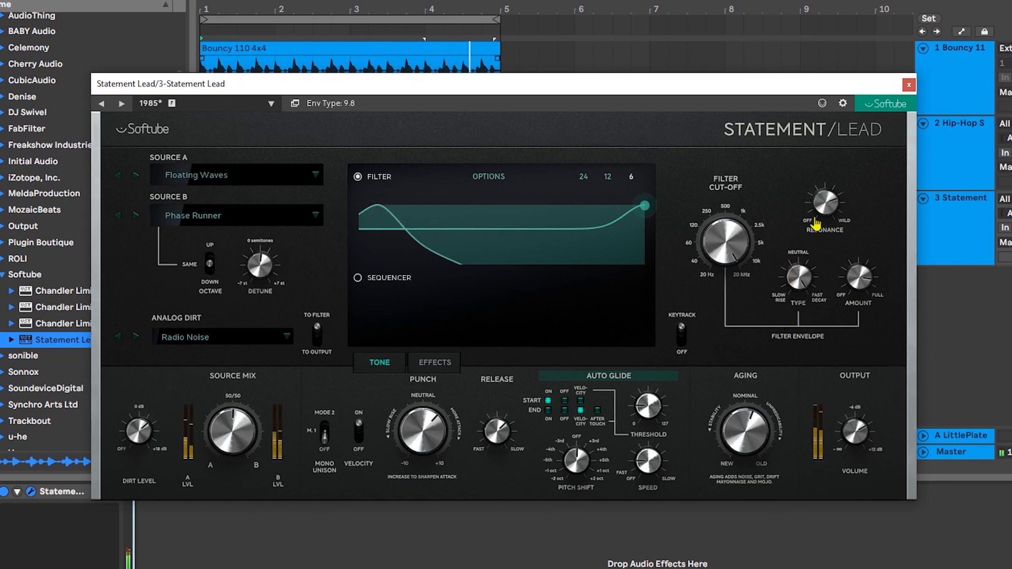
drag(823, 203, 823, 193)
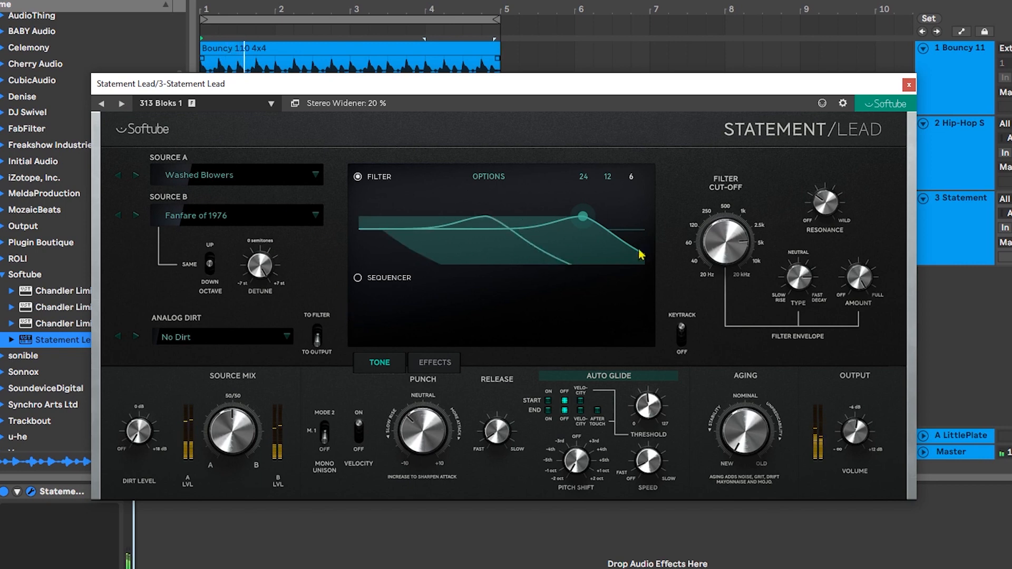
Lower the filter envelope amount, raise the punch, and step through factory presets.
drag(579, 215, 489, 215)
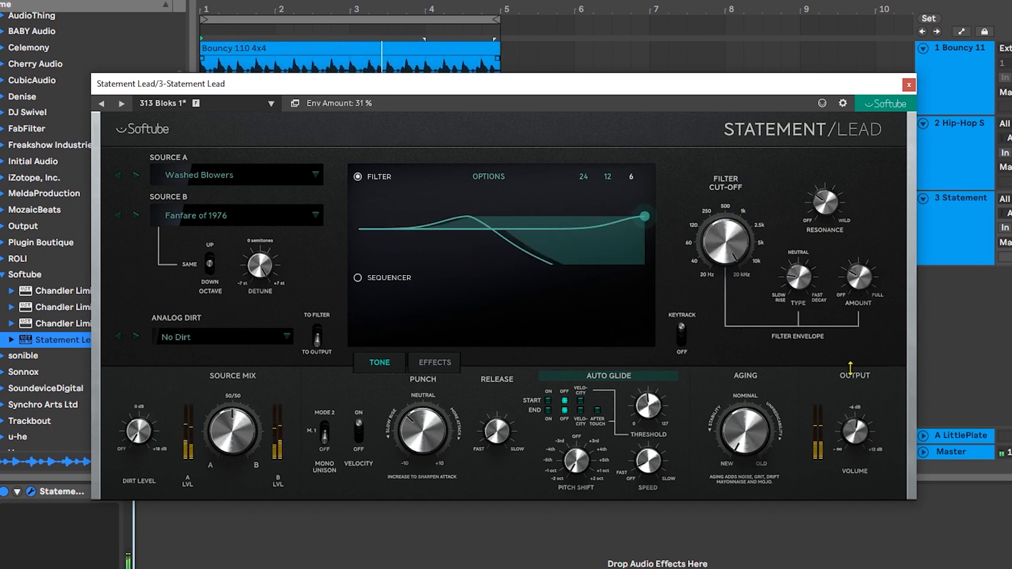
drag(422, 432, 422, 413)
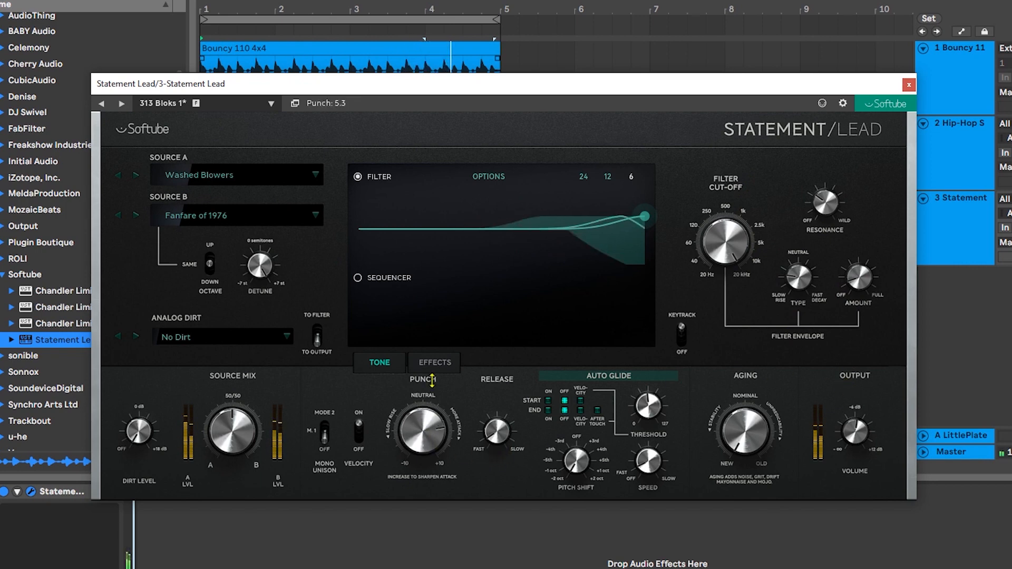
click(122, 104)
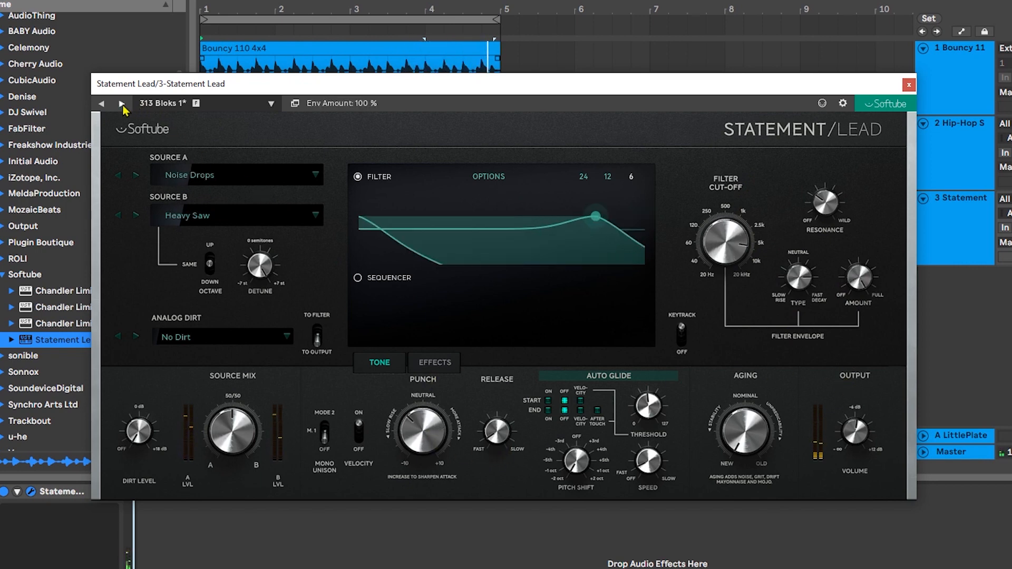
click(120, 104)
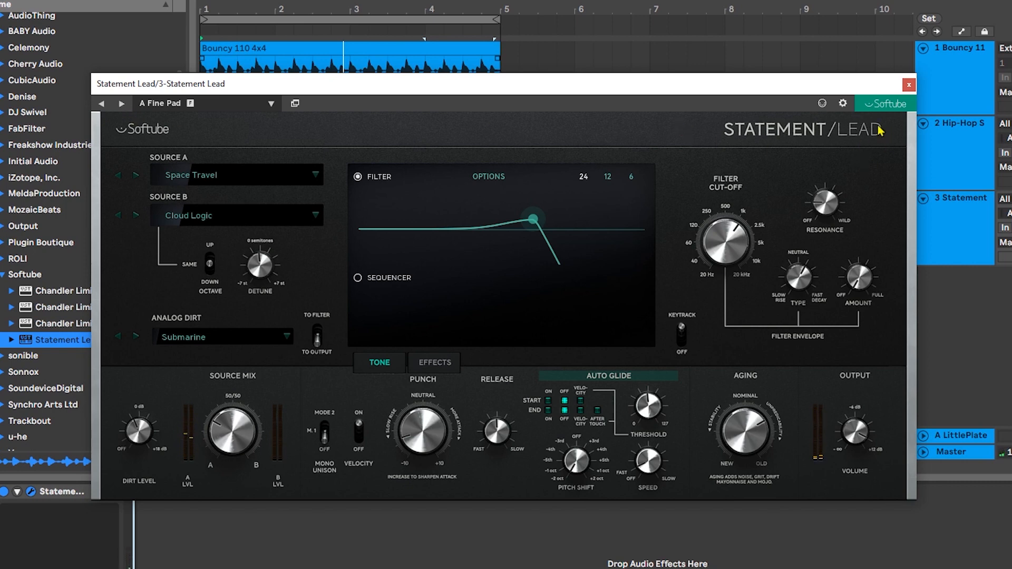
mouse_move(89, 174)
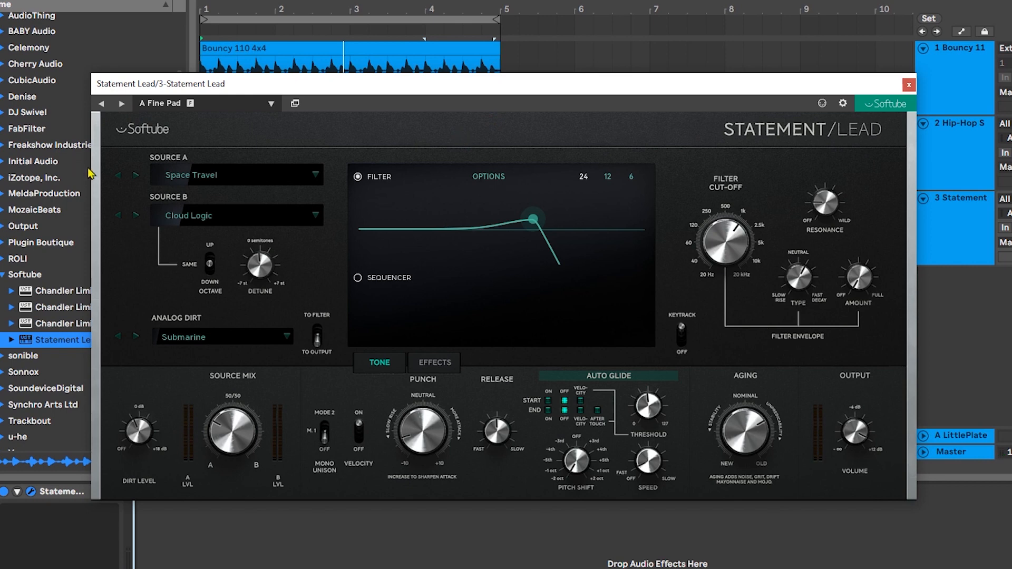
Load the Alpha Burner preset and lower its punch to -4.2.
click(122, 104)
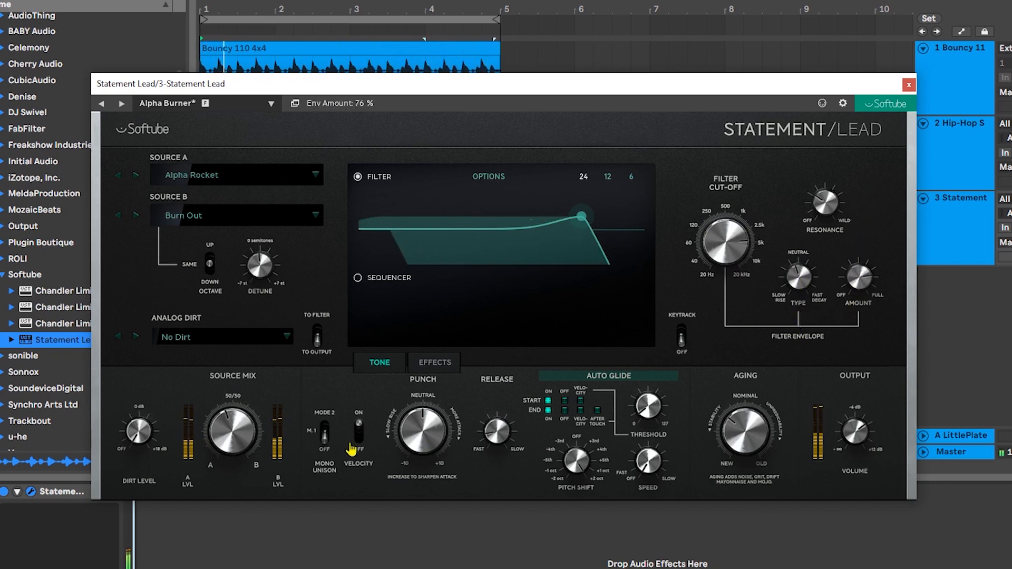
drag(422, 433, 414, 451)
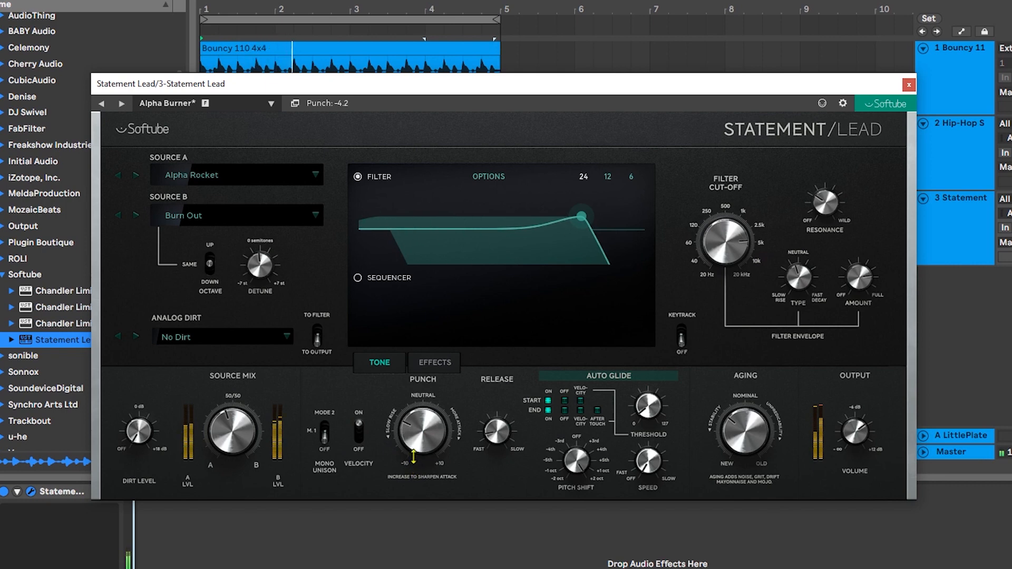
drag(422, 432, 423, 406)
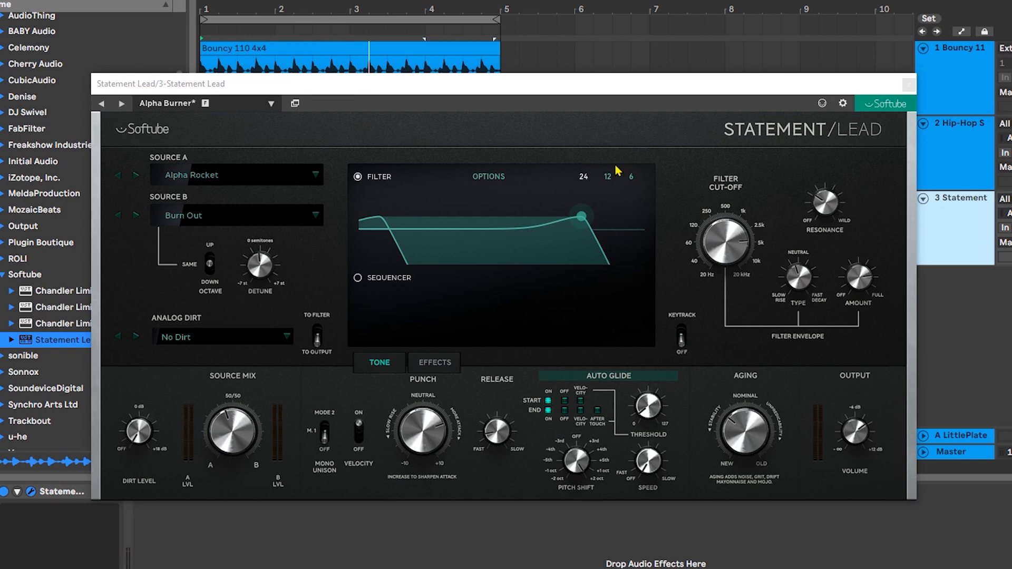
Set Source A to Digital Rich > Digital Heat and Source B to Digital Percussive > Stalactite.
click(237, 175)
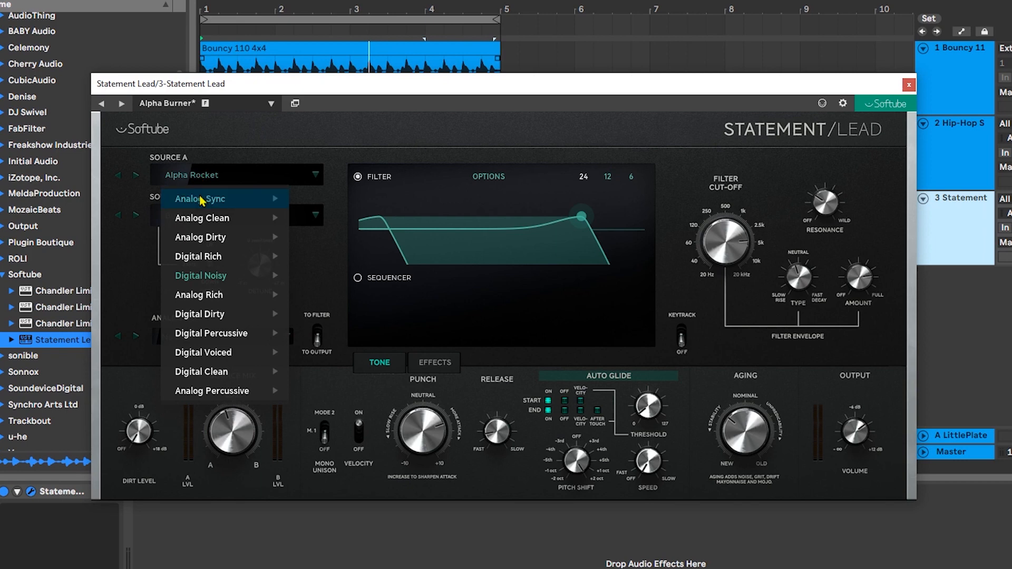
mouse_move(200, 276)
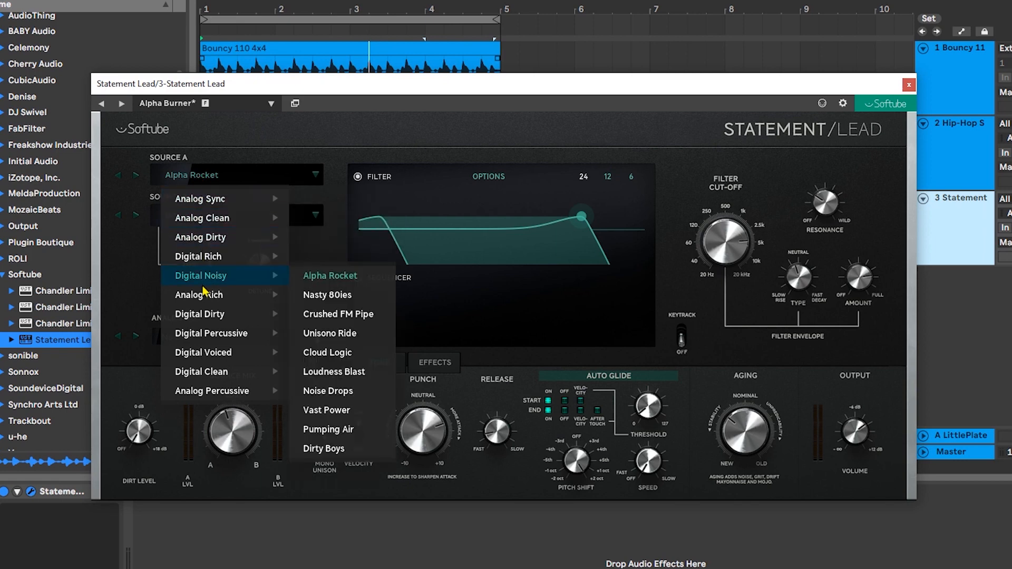
mouse_move(198, 256)
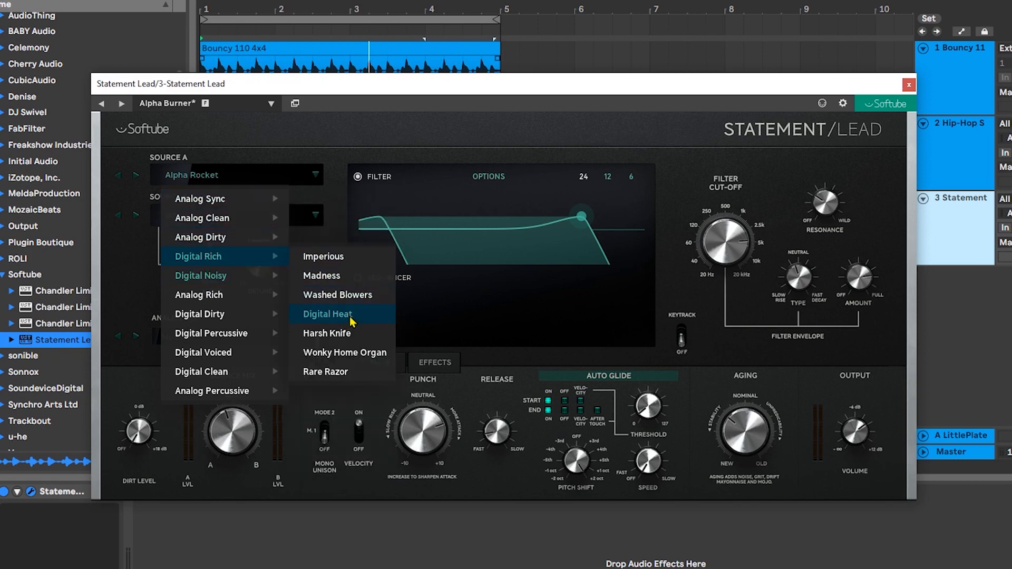
click(327, 314)
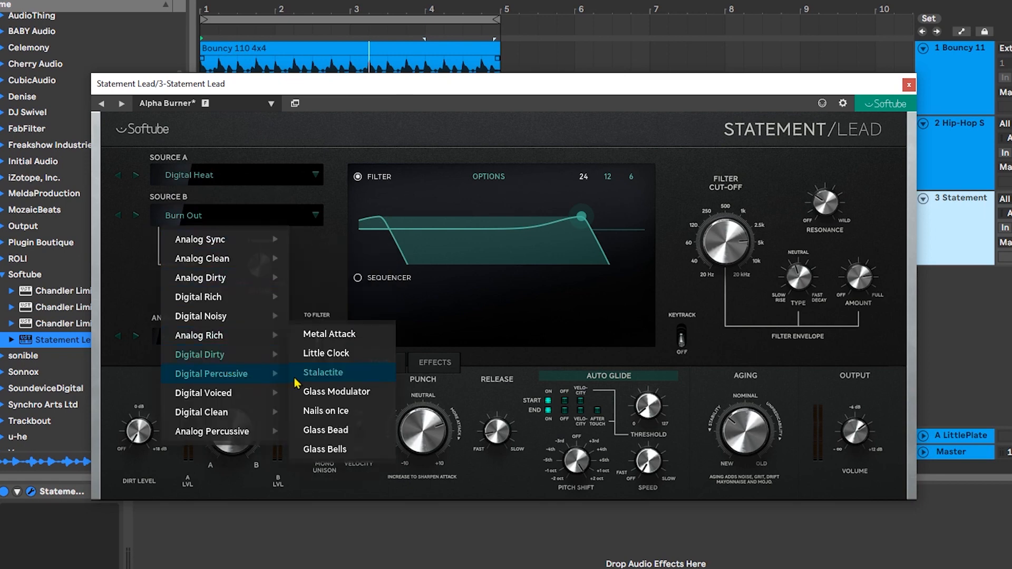
mouse_move(302, 385)
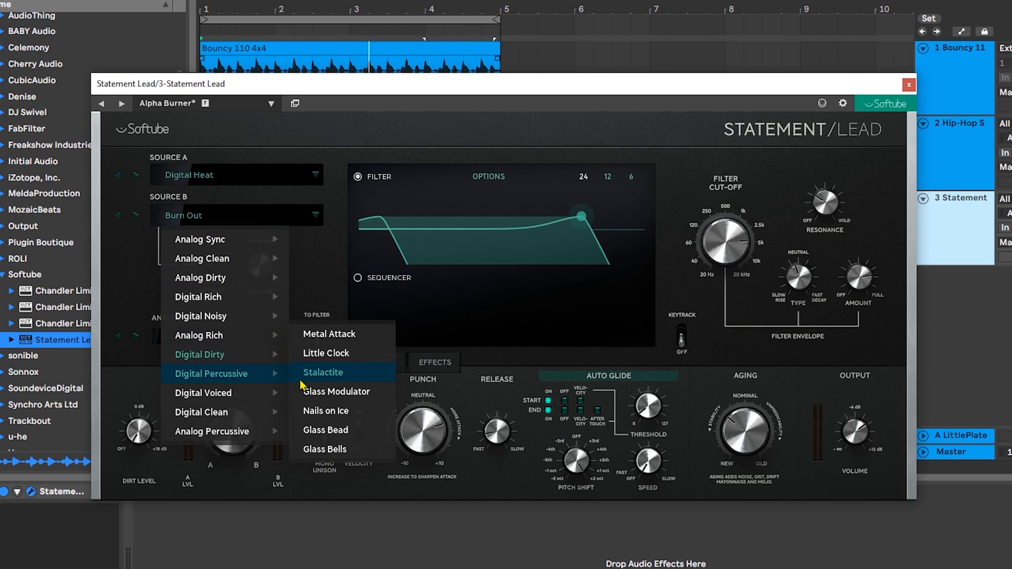
click(323, 372)
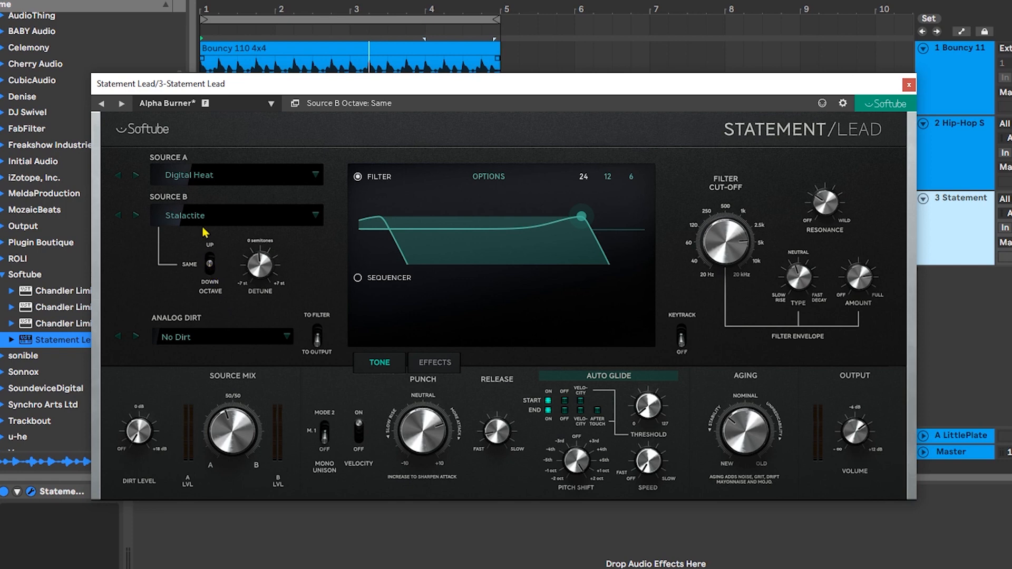
mouse_move(212, 303)
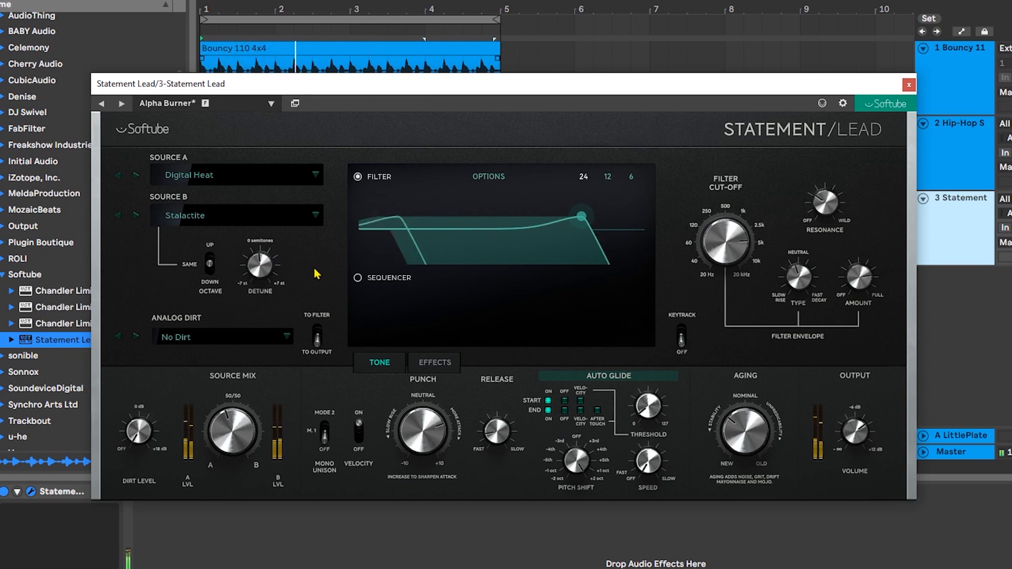
Detune source B slightly and choose Taped Rain as the analog dirt.
drag(824, 204, 823, 193)
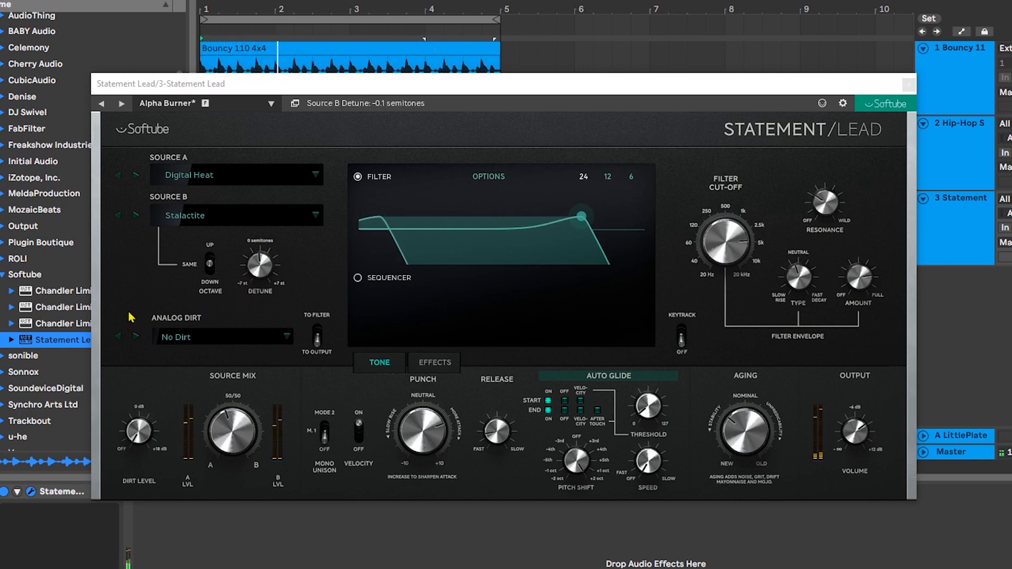
click(223, 337)
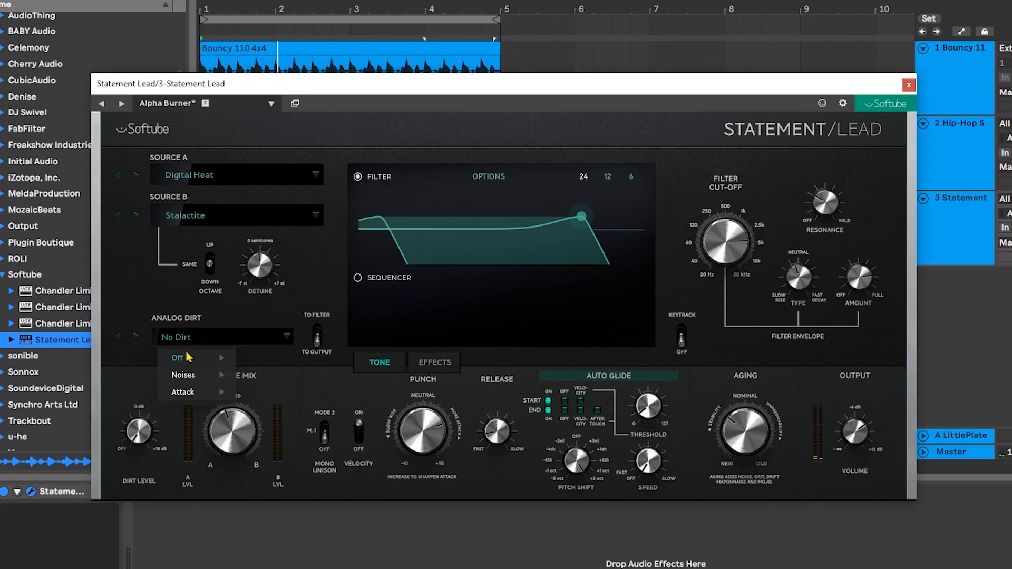
mouse_move(183, 375)
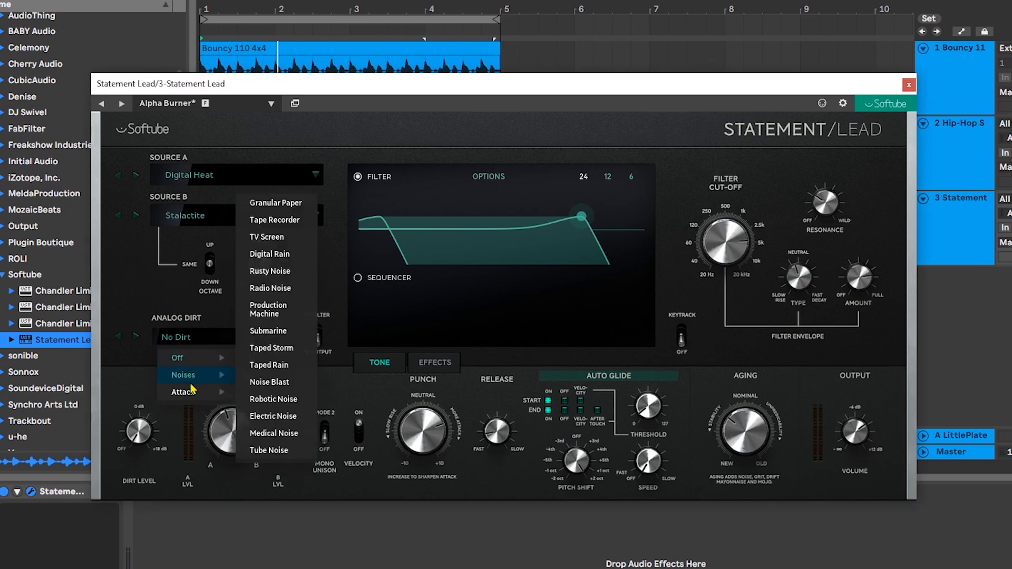
mouse_move(198, 392)
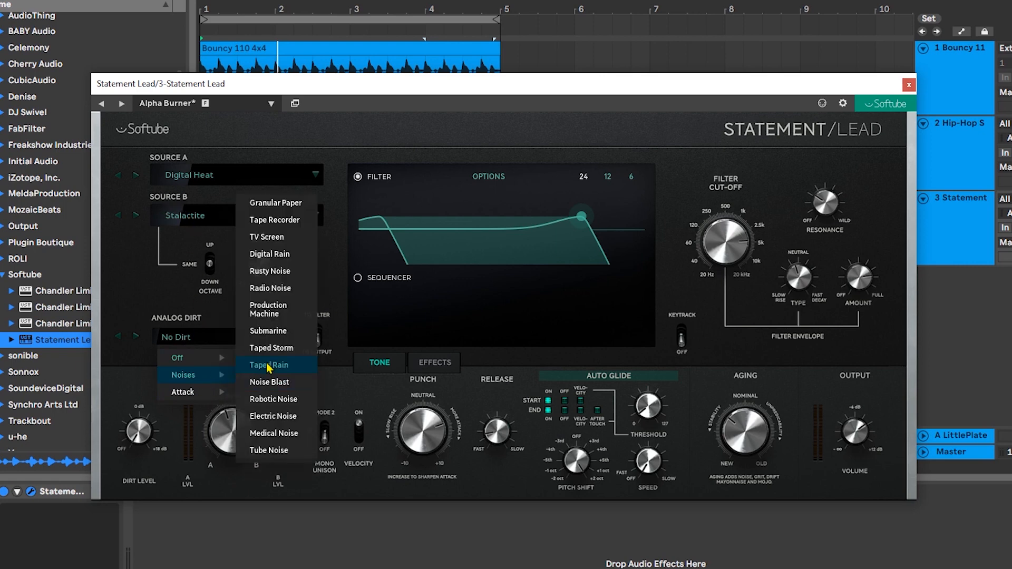
click(269, 365)
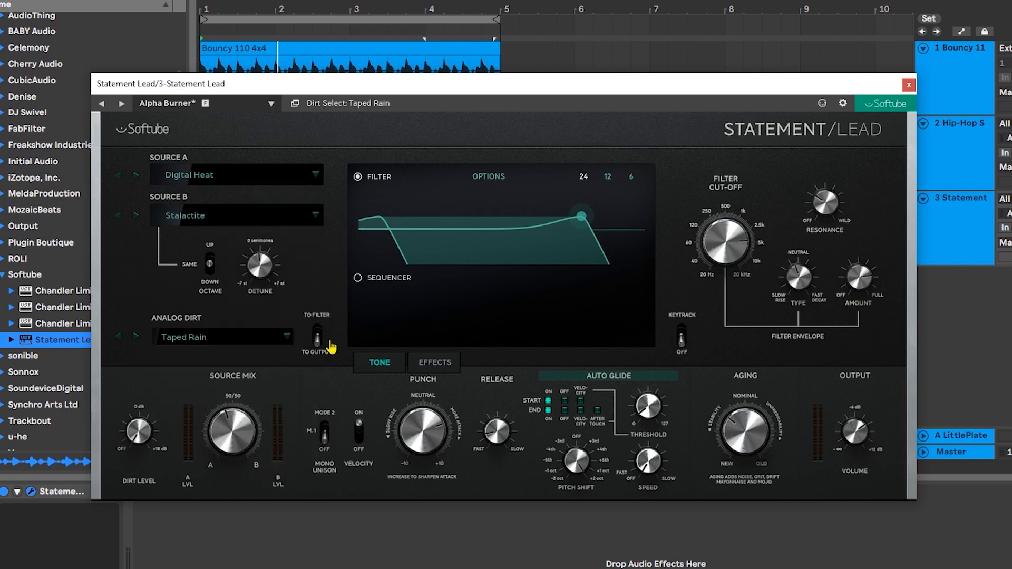
Raise the Taped Rain dirt level, route it To Filter, and adjust the filter cut-off.
click(316, 337)
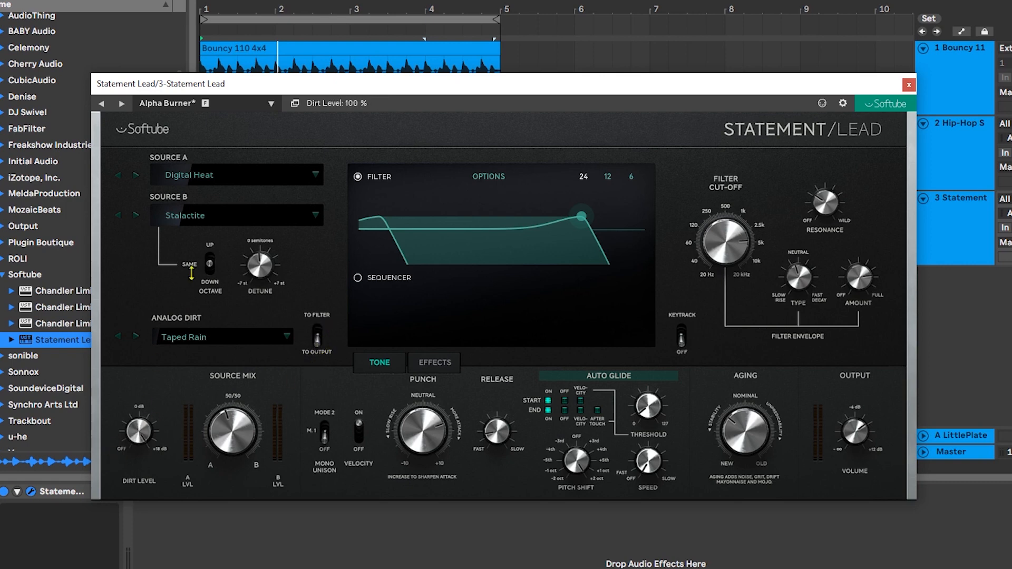
drag(580, 216, 351, 218)
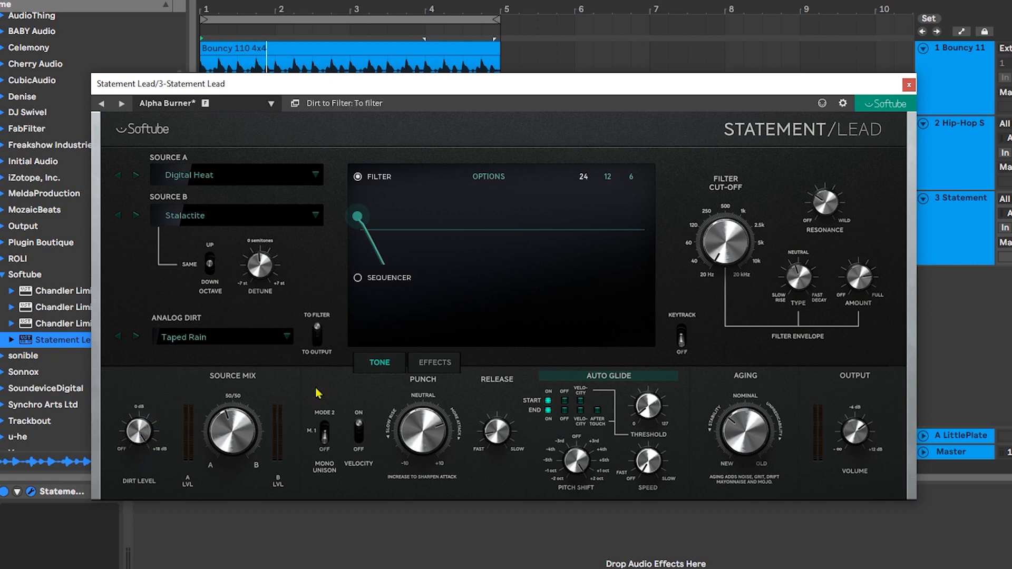
drag(725, 244, 725, 232)
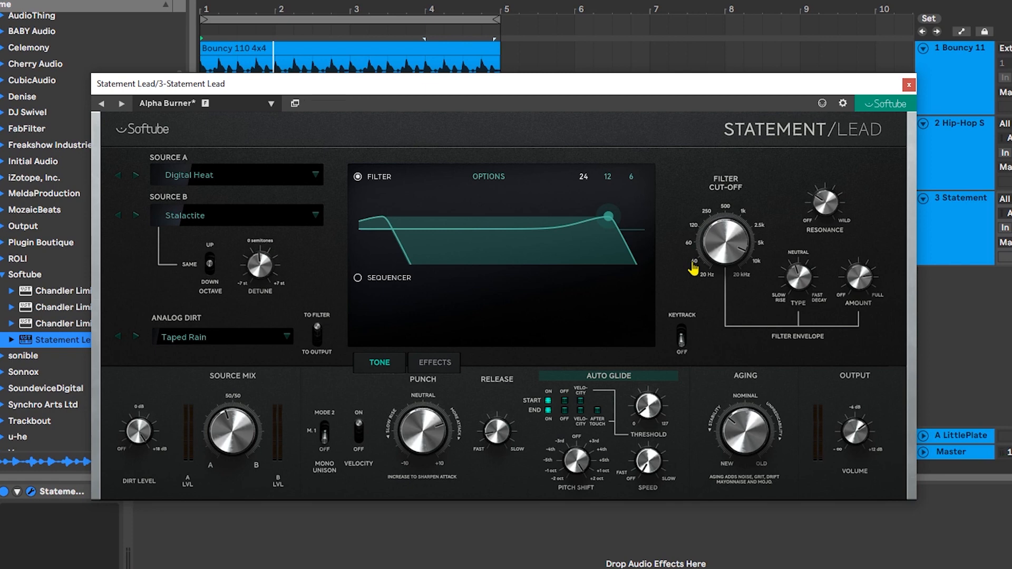
drag(233, 432, 233, 445)
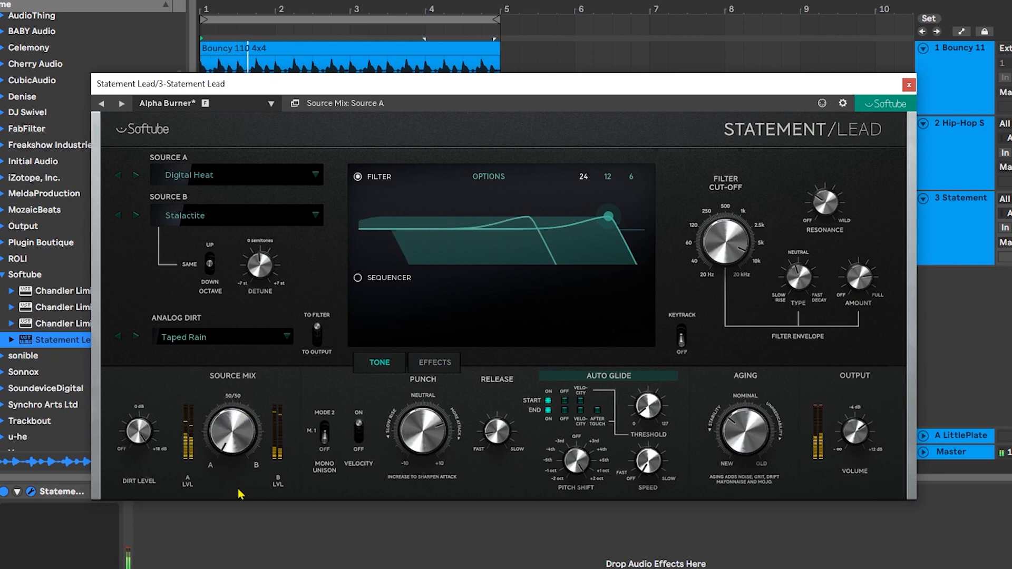
Blend the source mix, switch mono unison off, and settle punch around 2.0.
drag(232, 432, 237, 465)
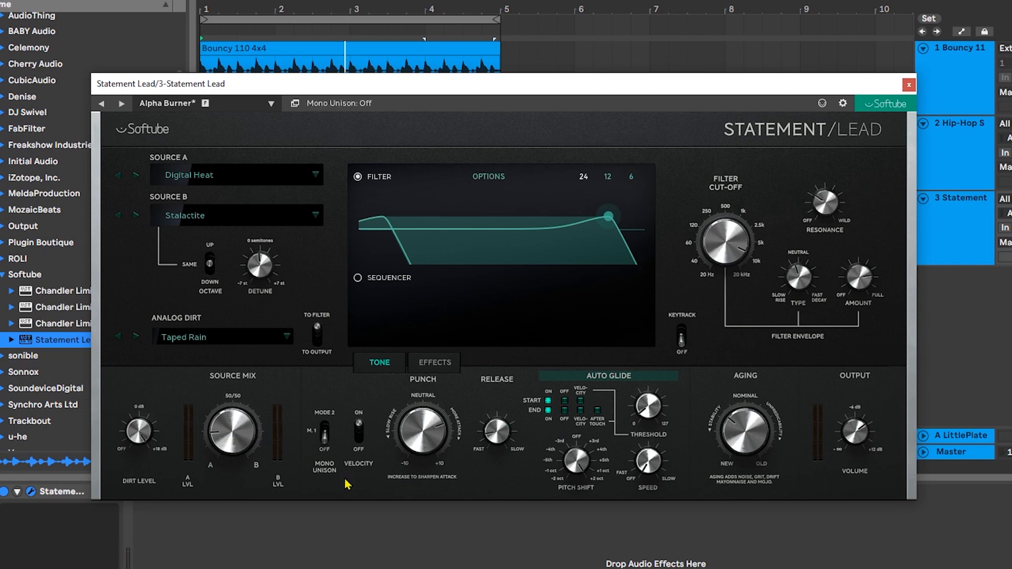
click(359, 435)
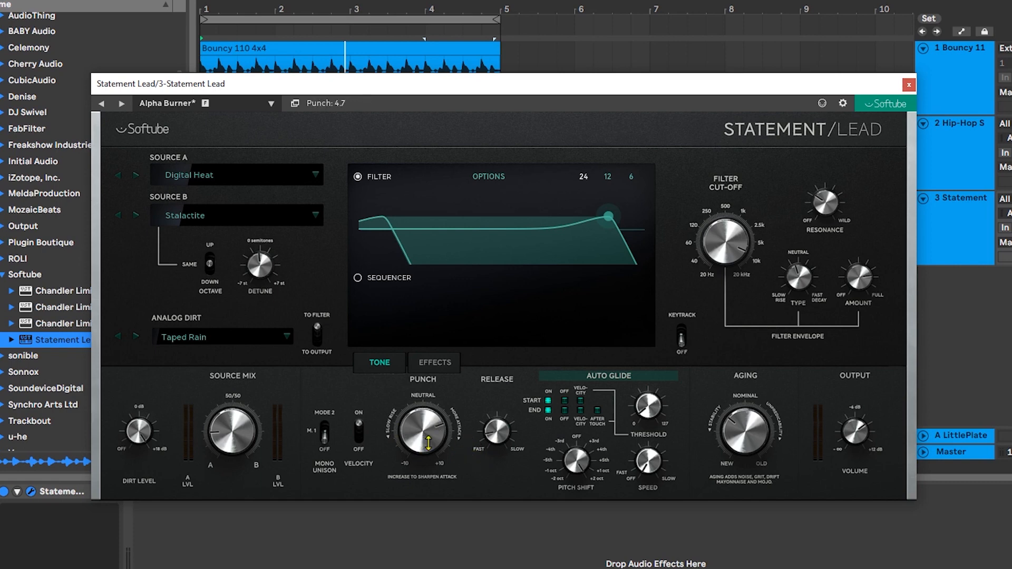
drag(422, 431, 429, 460)
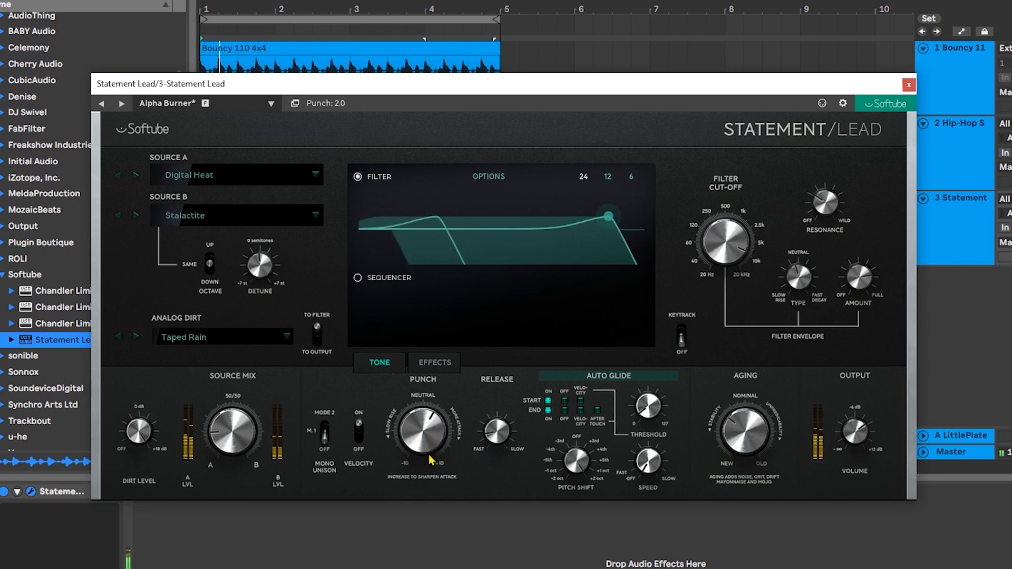
drag(422, 439, 413, 490)
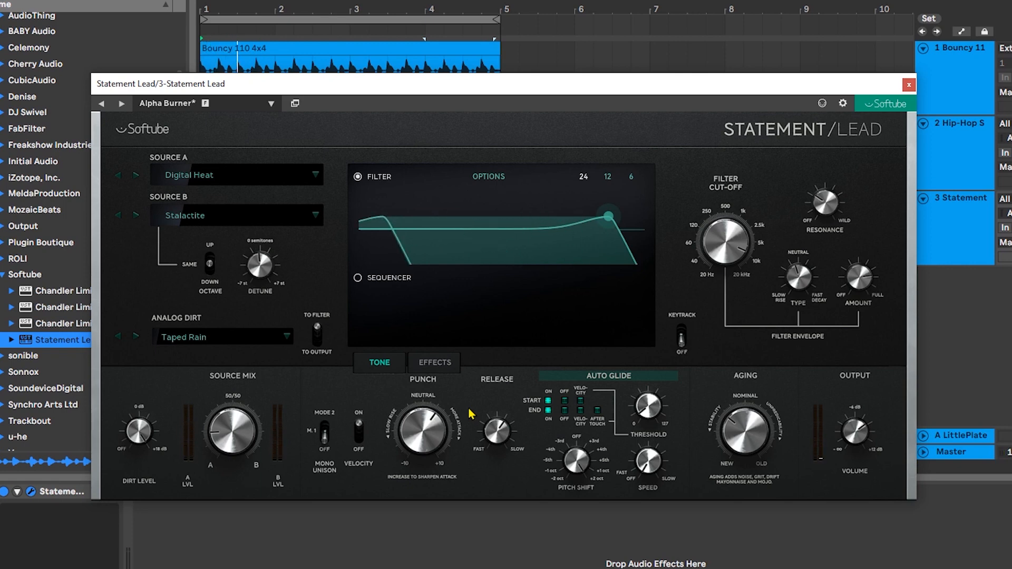
Set Aging to about 3.4 and the output volume to 5.10 dB.
click(549, 411)
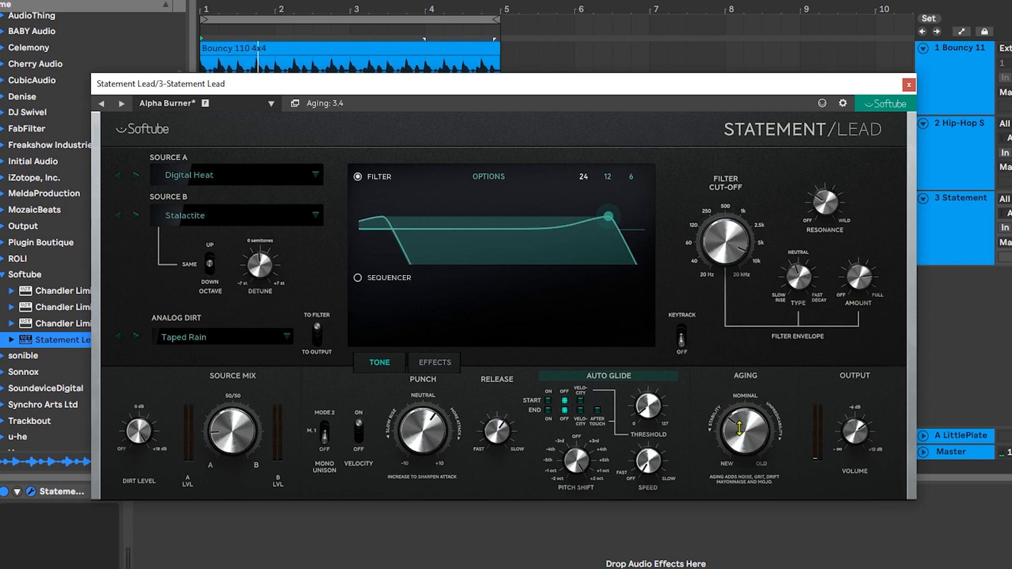
drag(742, 429, 743, 420)
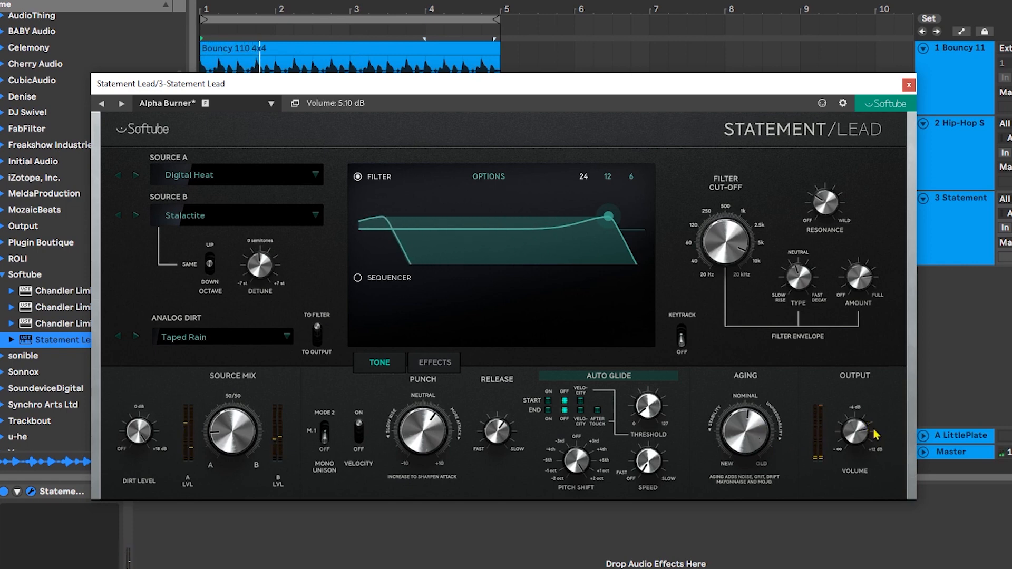
Open the filter cut-off to 20 kHz and set the envelope type and amount.
drag(608, 218, 642, 217)
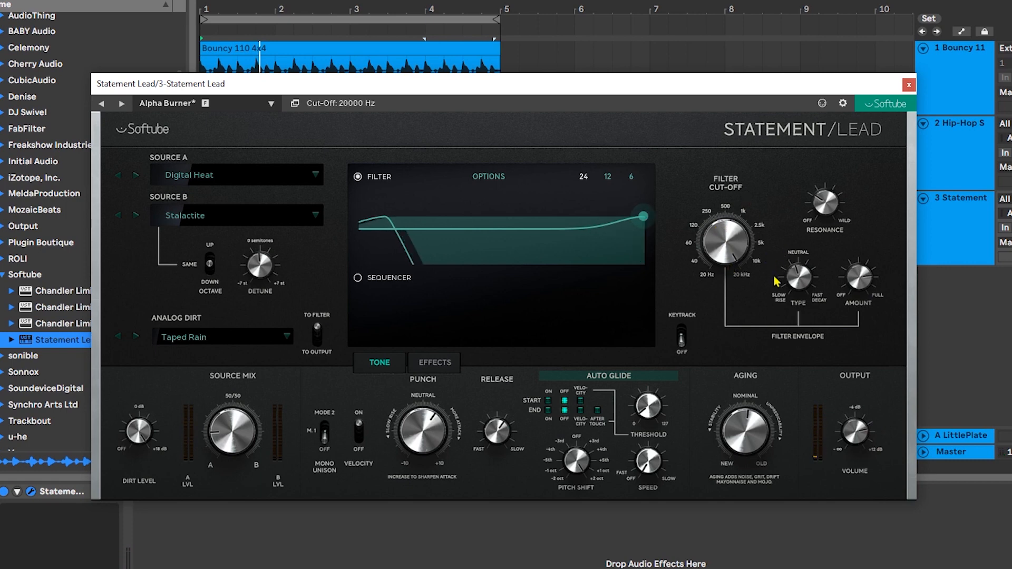
drag(797, 278, 796, 281)
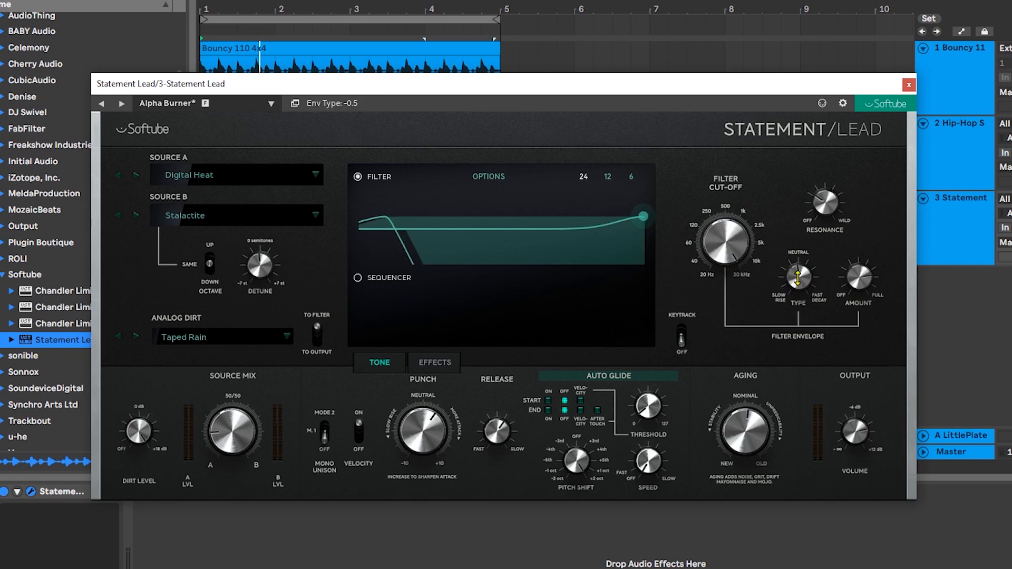
drag(797, 279, 805, 259)
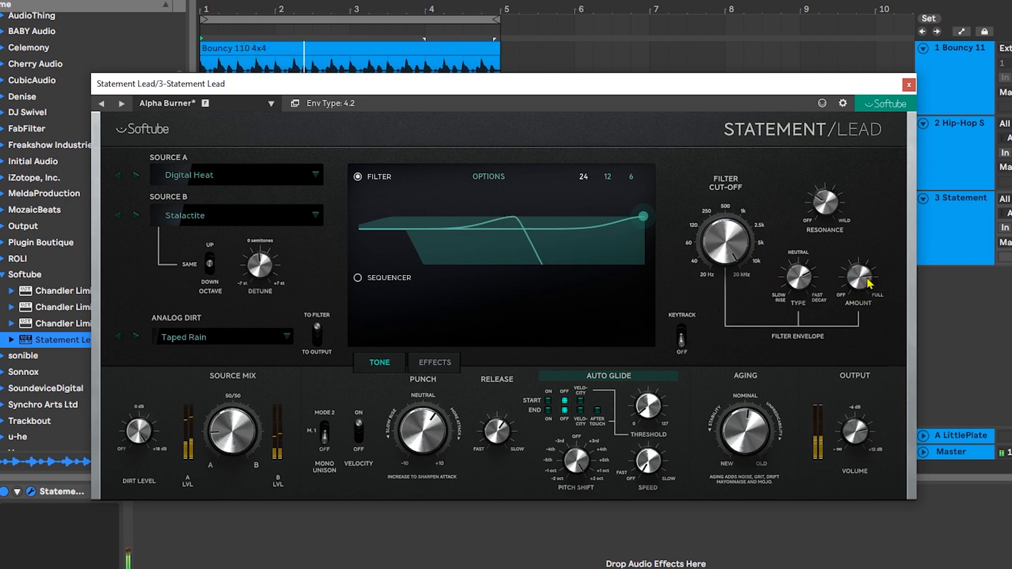
drag(823, 207, 823, 201)
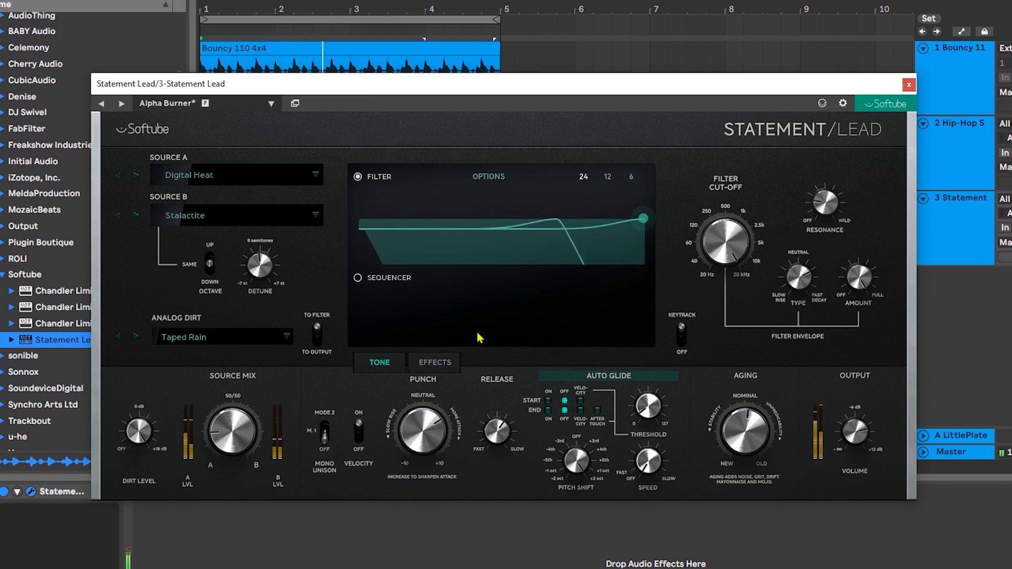
Add and fine-tune filter resonance, then bring up the Effects page.
drag(825, 204, 825, 193)
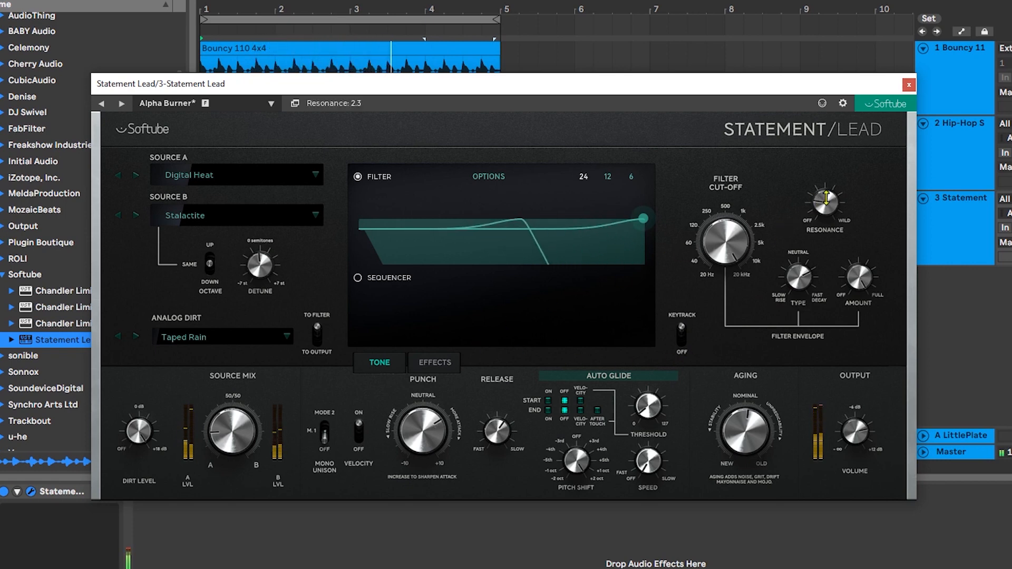
drag(824, 194, 824, 213)
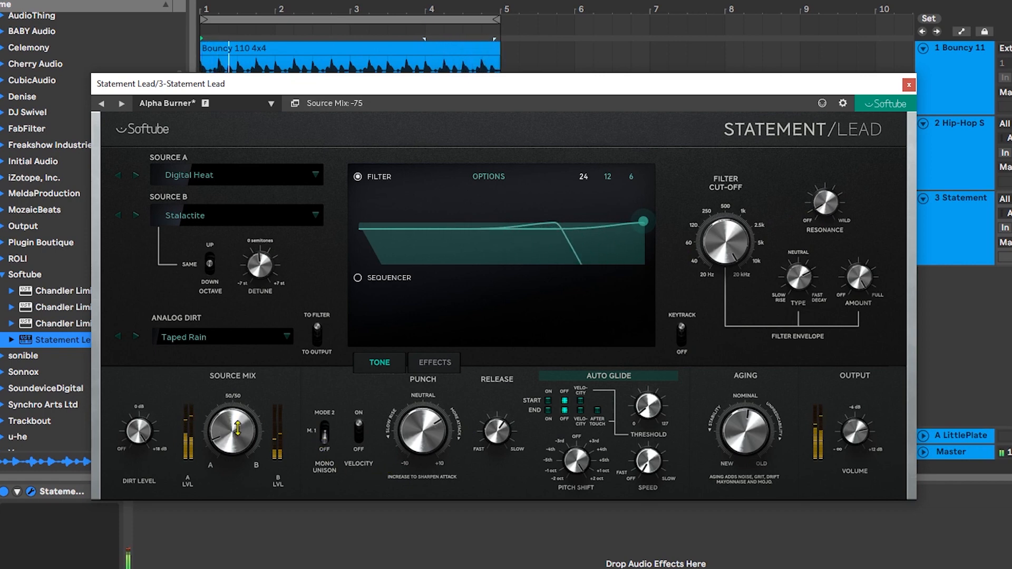
click(434, 362)
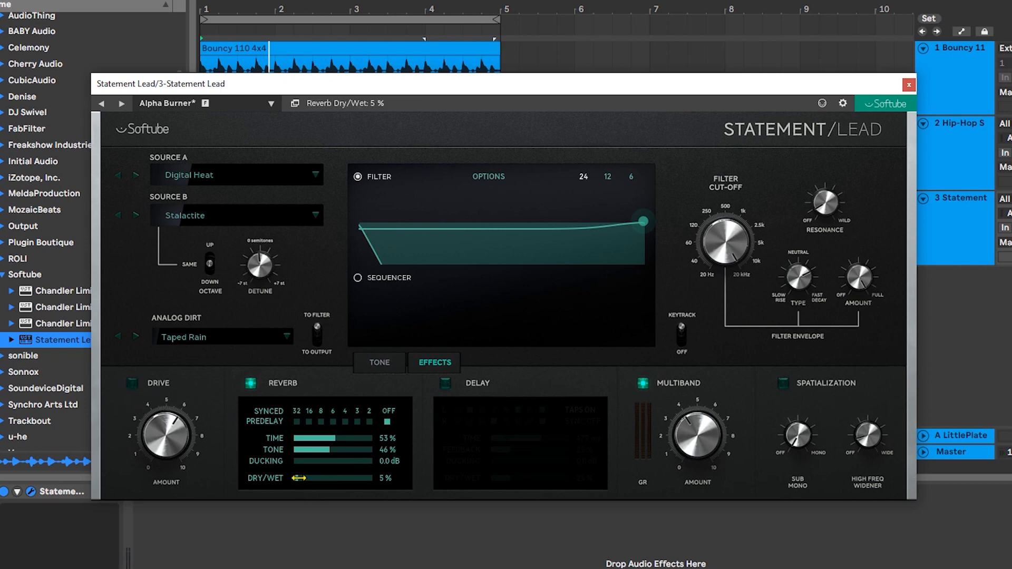
Set reverb dry/wet 12%, tone 27%, multiband amount 2.650, and return to Tone.
drag(299, 477, 314, 478)
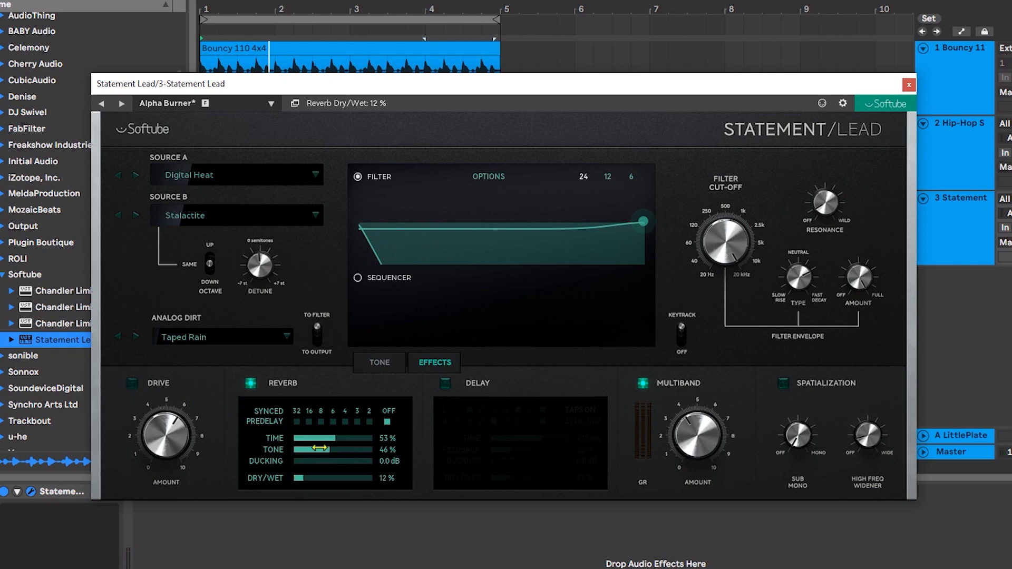
drag(329, 449, 317, 449)
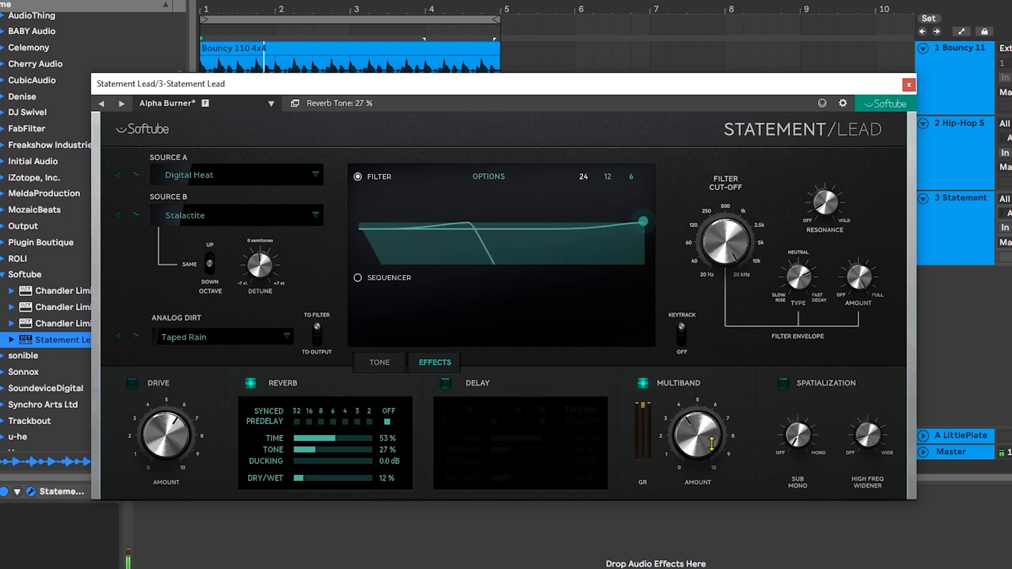
drag(697, 435, 702, 439)
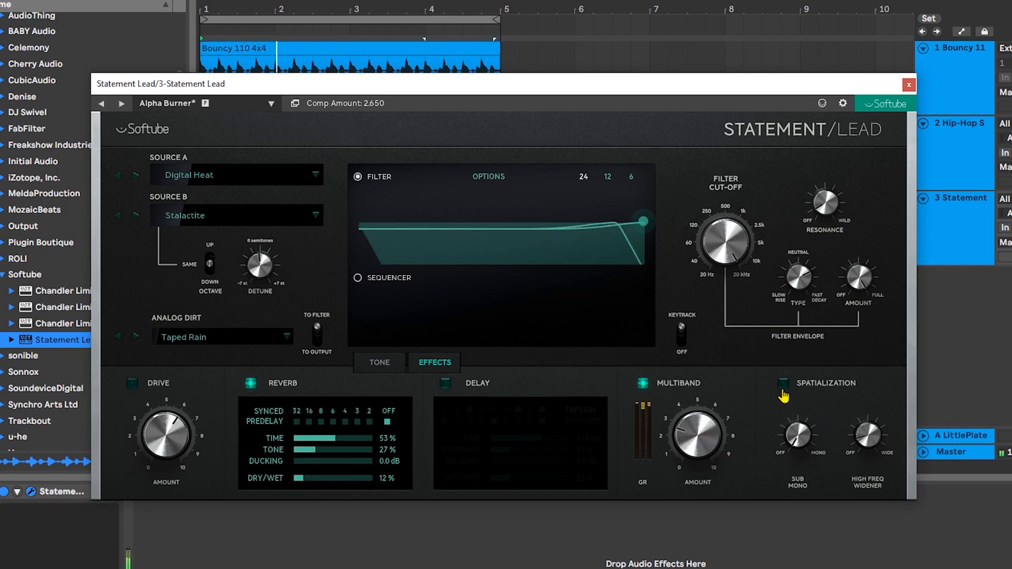
click(379, 362)
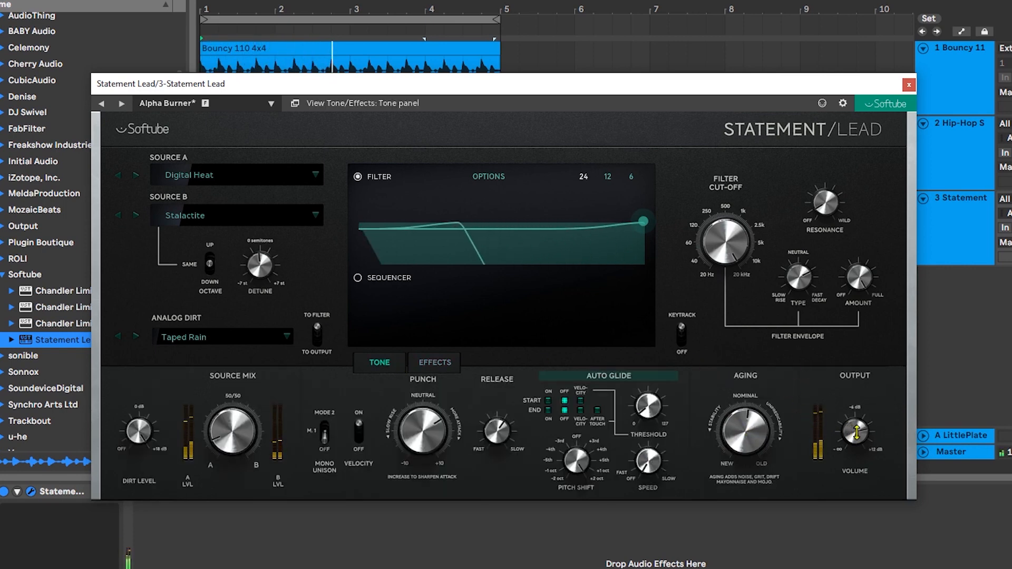
Adjust output volume, audition the 24, 12 and 6 dB filter slopes, and tweak resonance.
drag(856, 432, 856, 458)
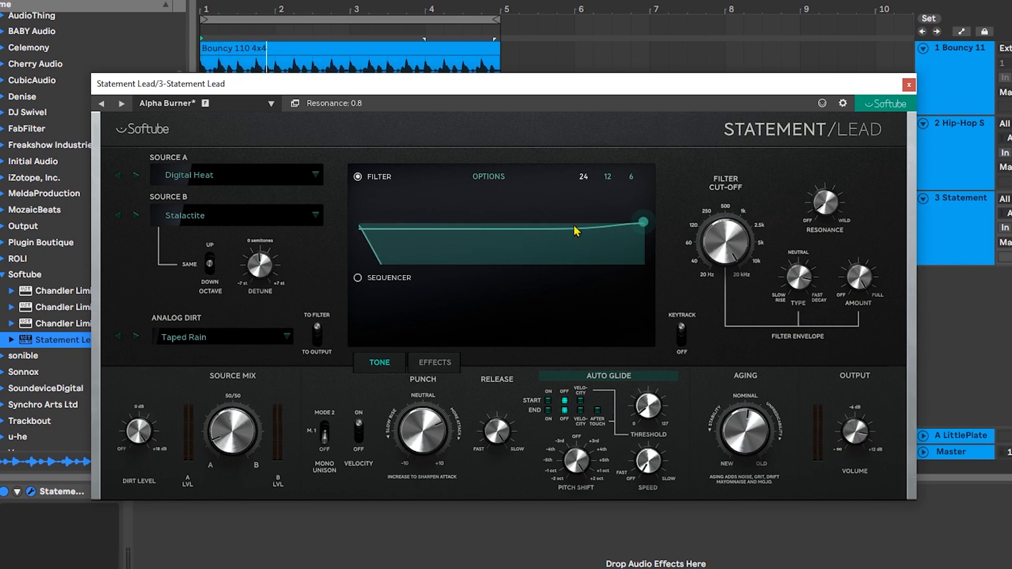
click(631, 176)
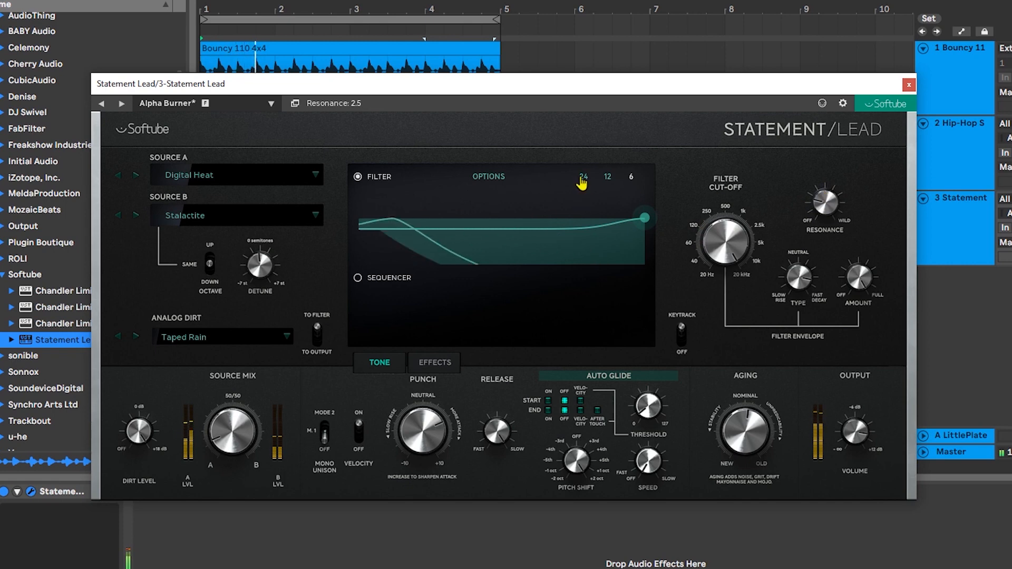
click(631, 176)
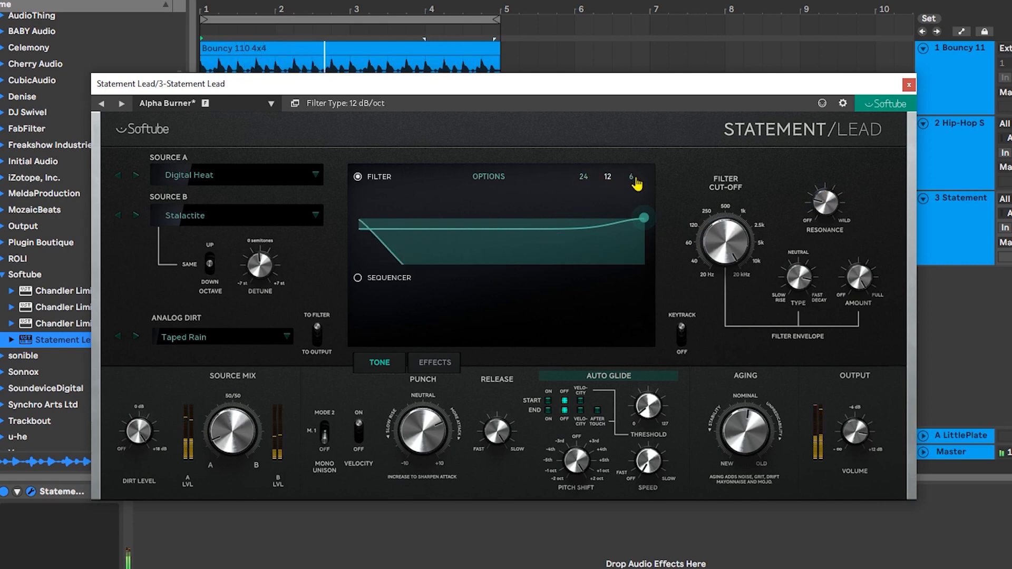
drag(823, 206, 823, 193)
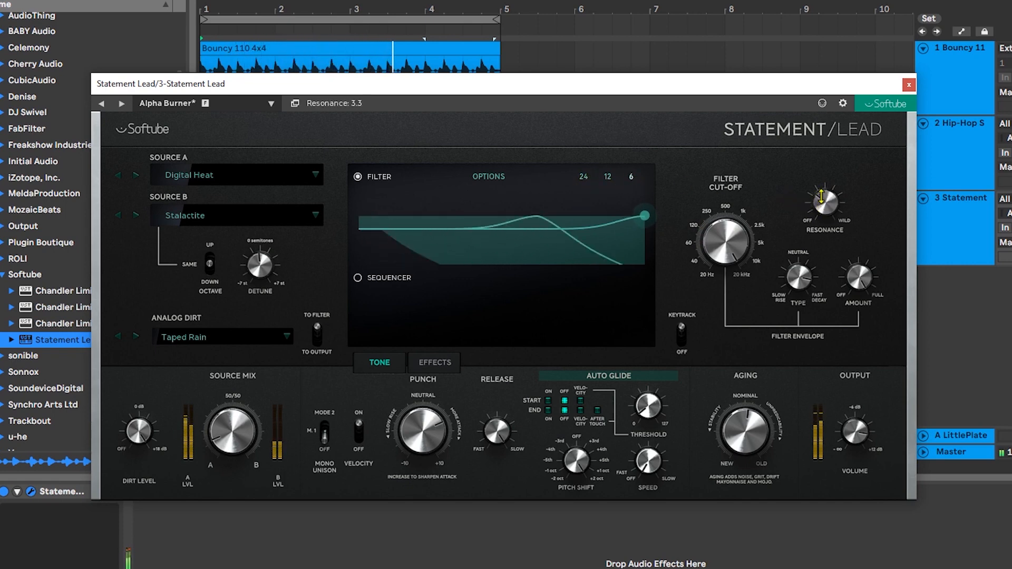
drag(823, 203, 825, 194)
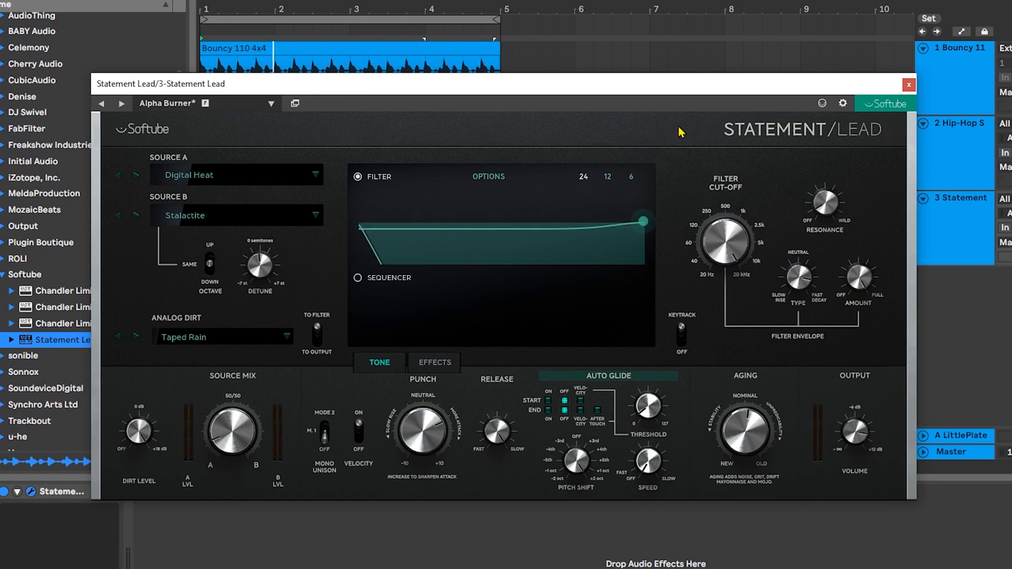
mouse_move(572, 146)
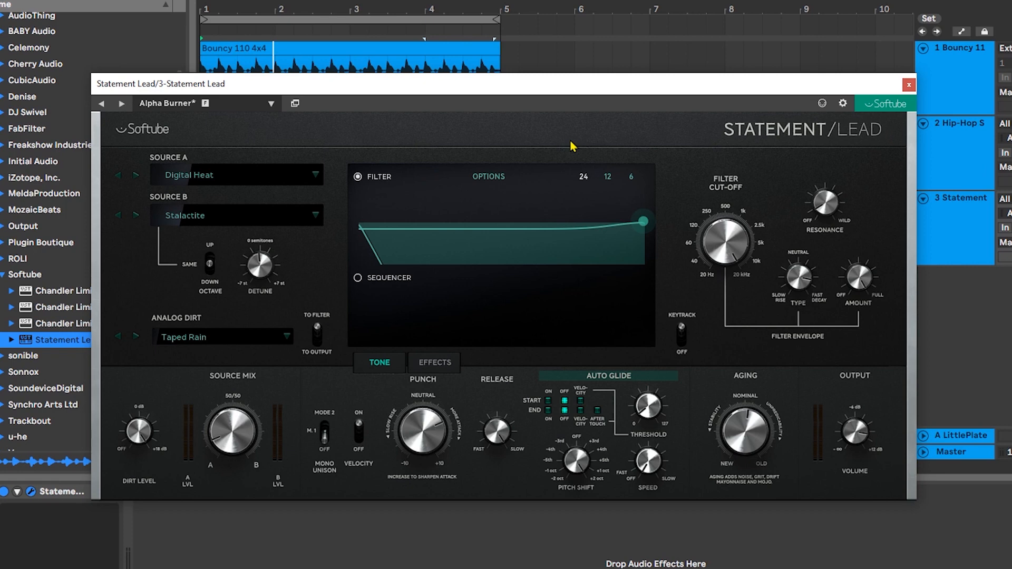
Open the Source A oscillator category list, with Digital Heat still selected.
click(238, 175)
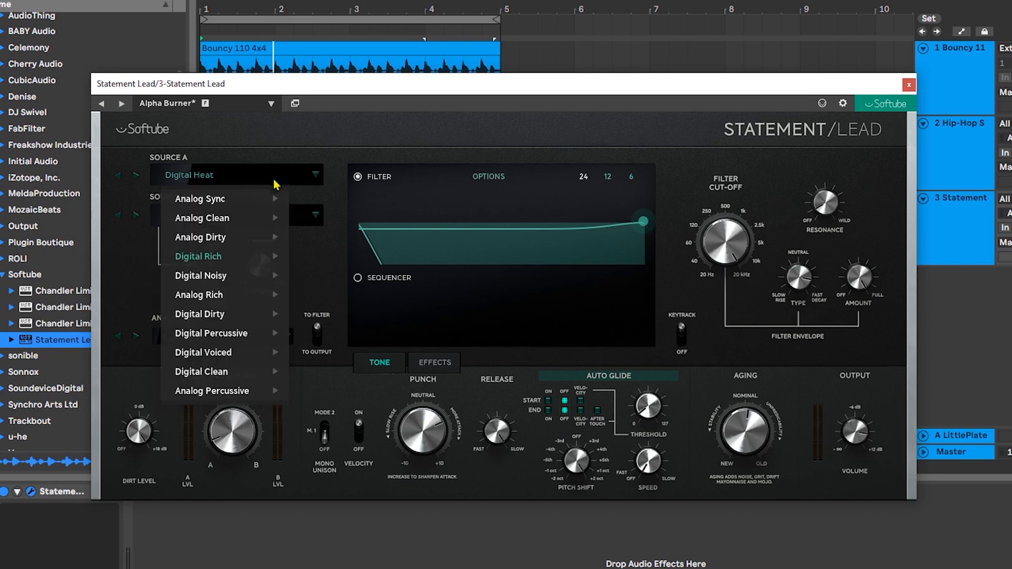